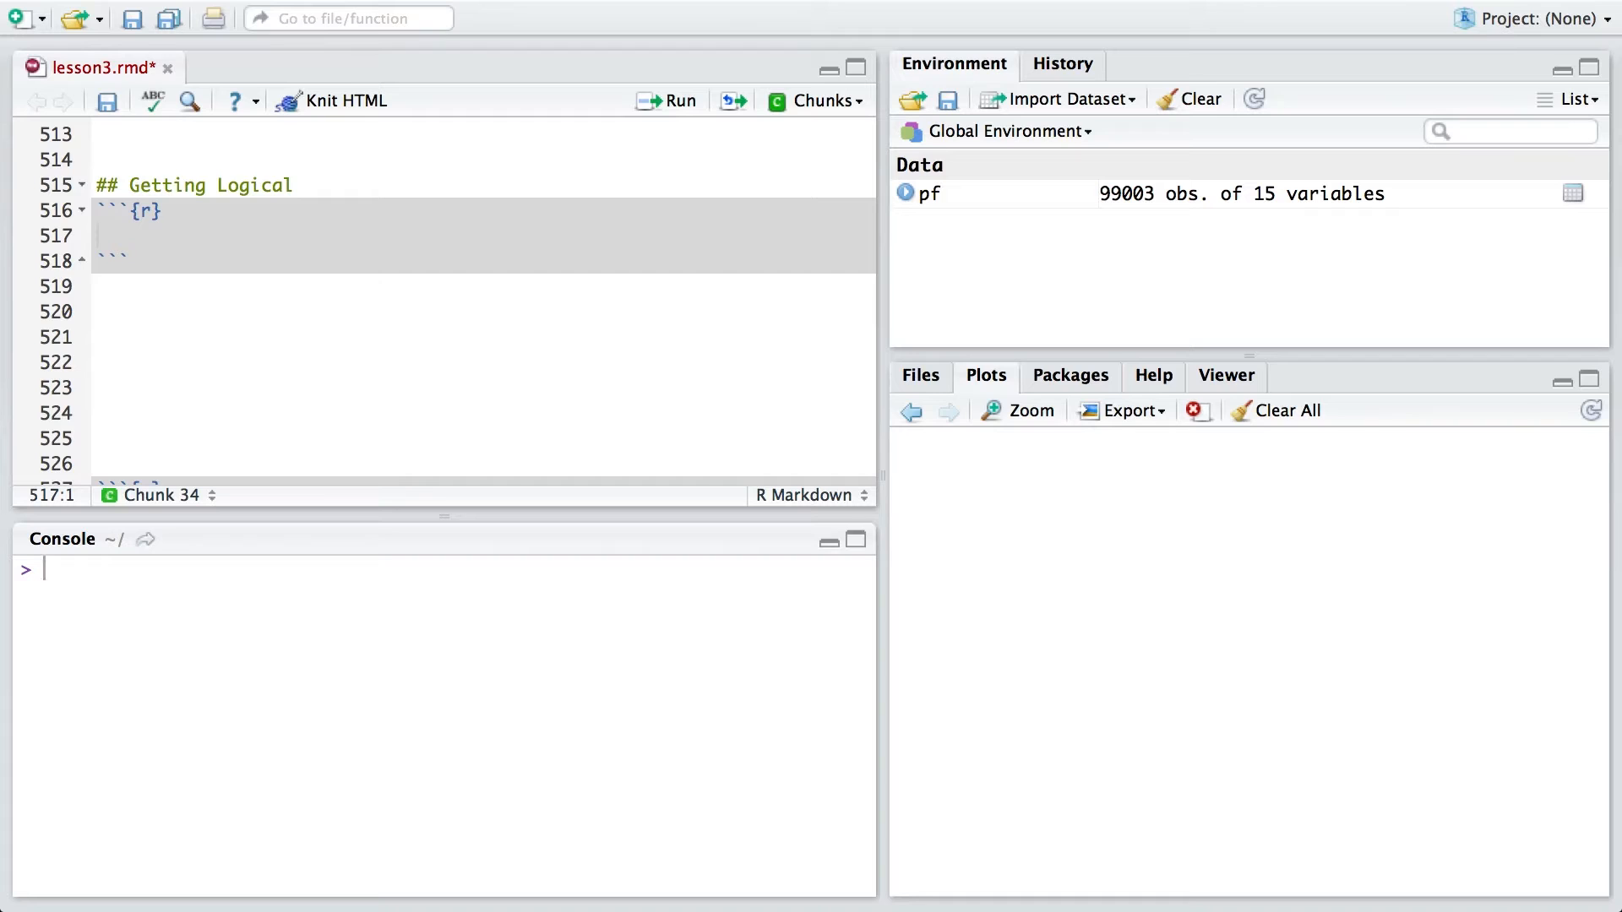
{"action": "type", "text": "summary(pf$mobile_likes)"}
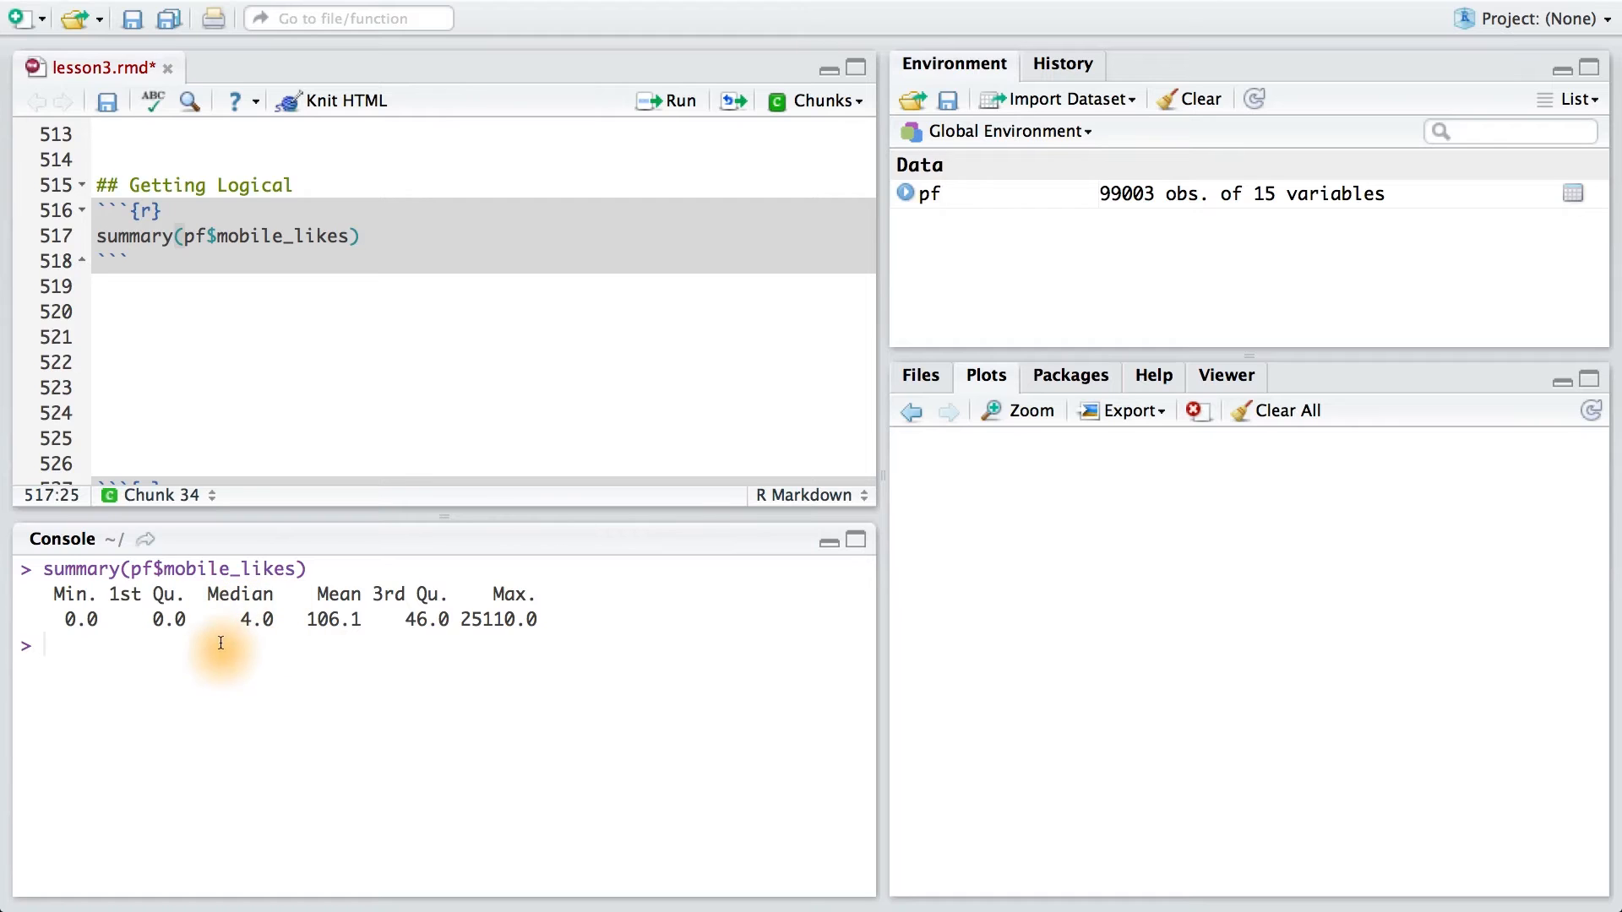
{"action": "mouse_move", "coordinate": [136, 662]}
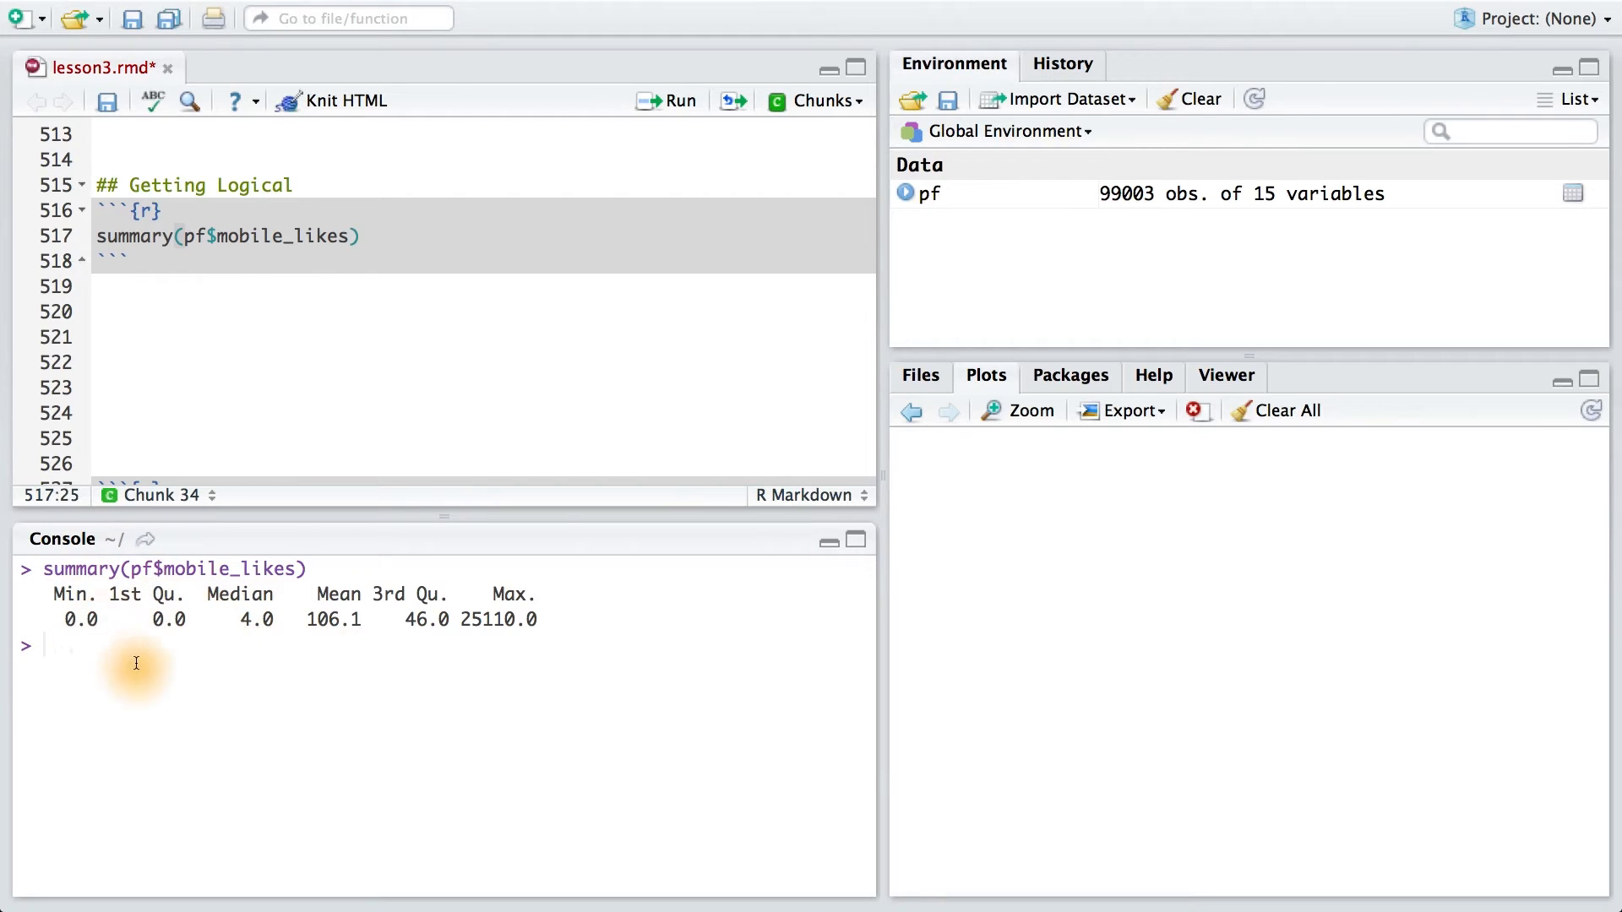
{"action": "type", "text": "summary(pf$mobile_likes > 0)"}
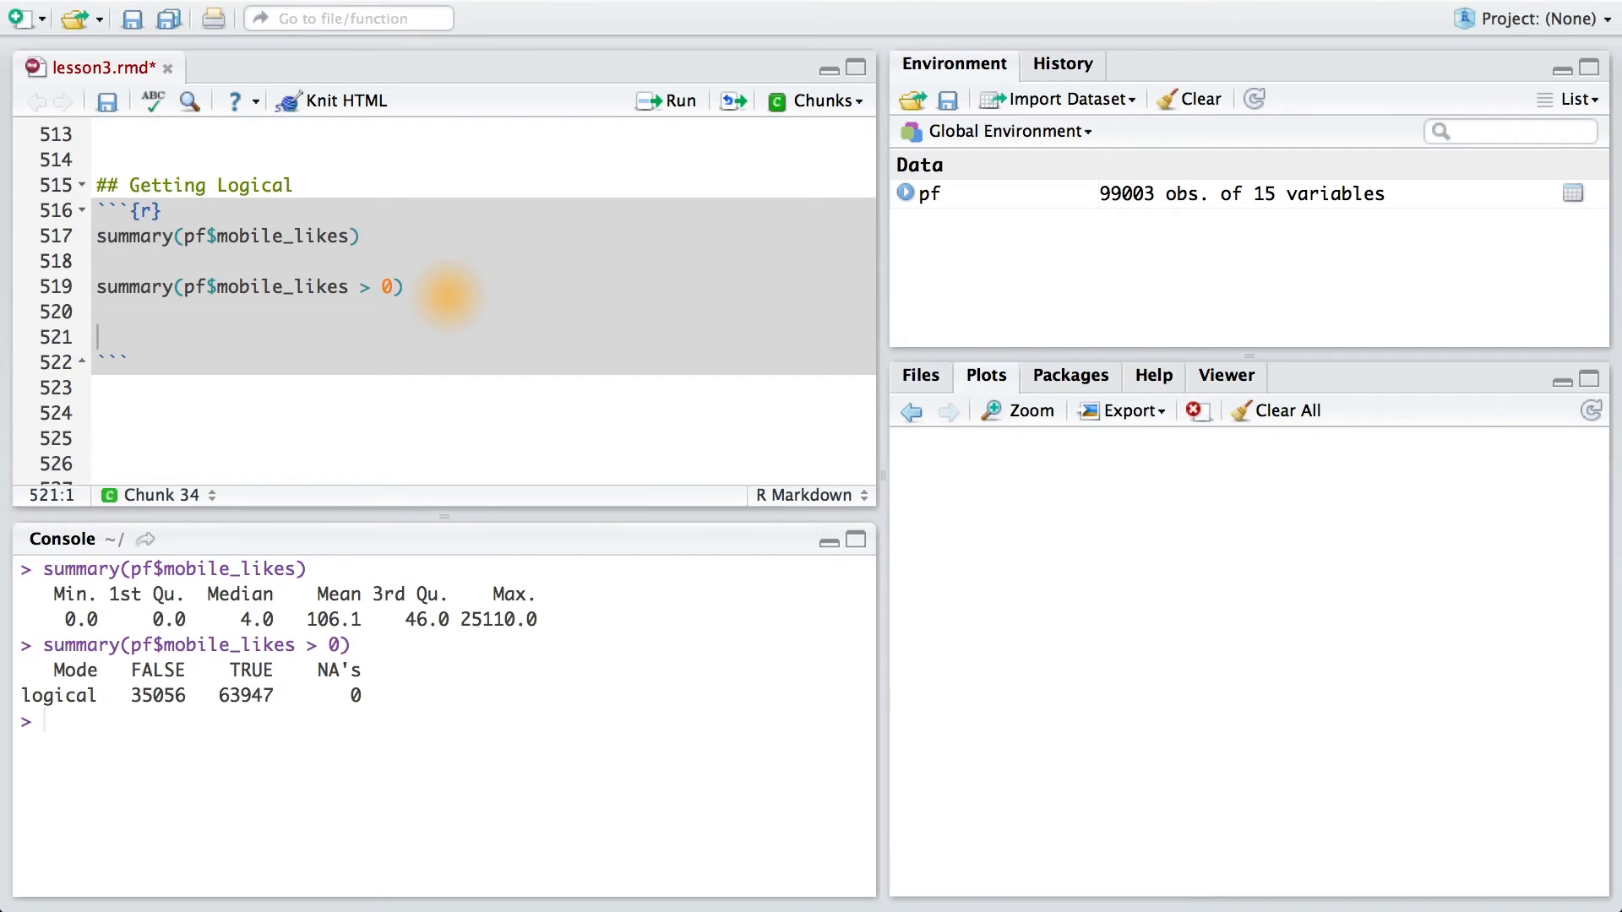
{"action": "type", "text": "mobile_check_in <-"}
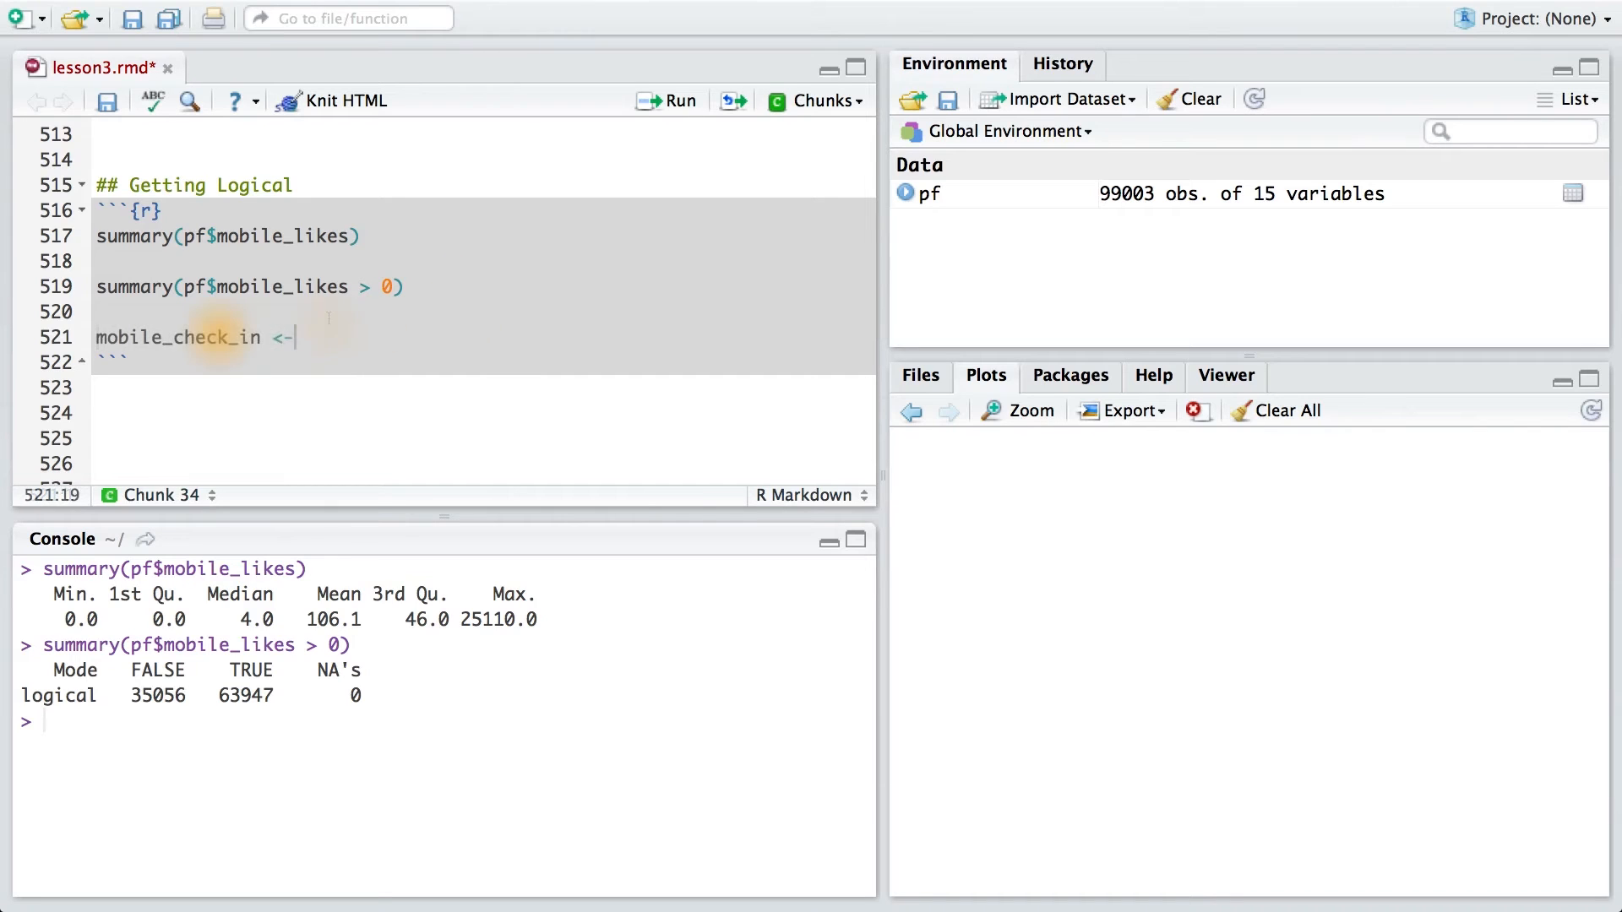
{"action": "type", "text": "N"}
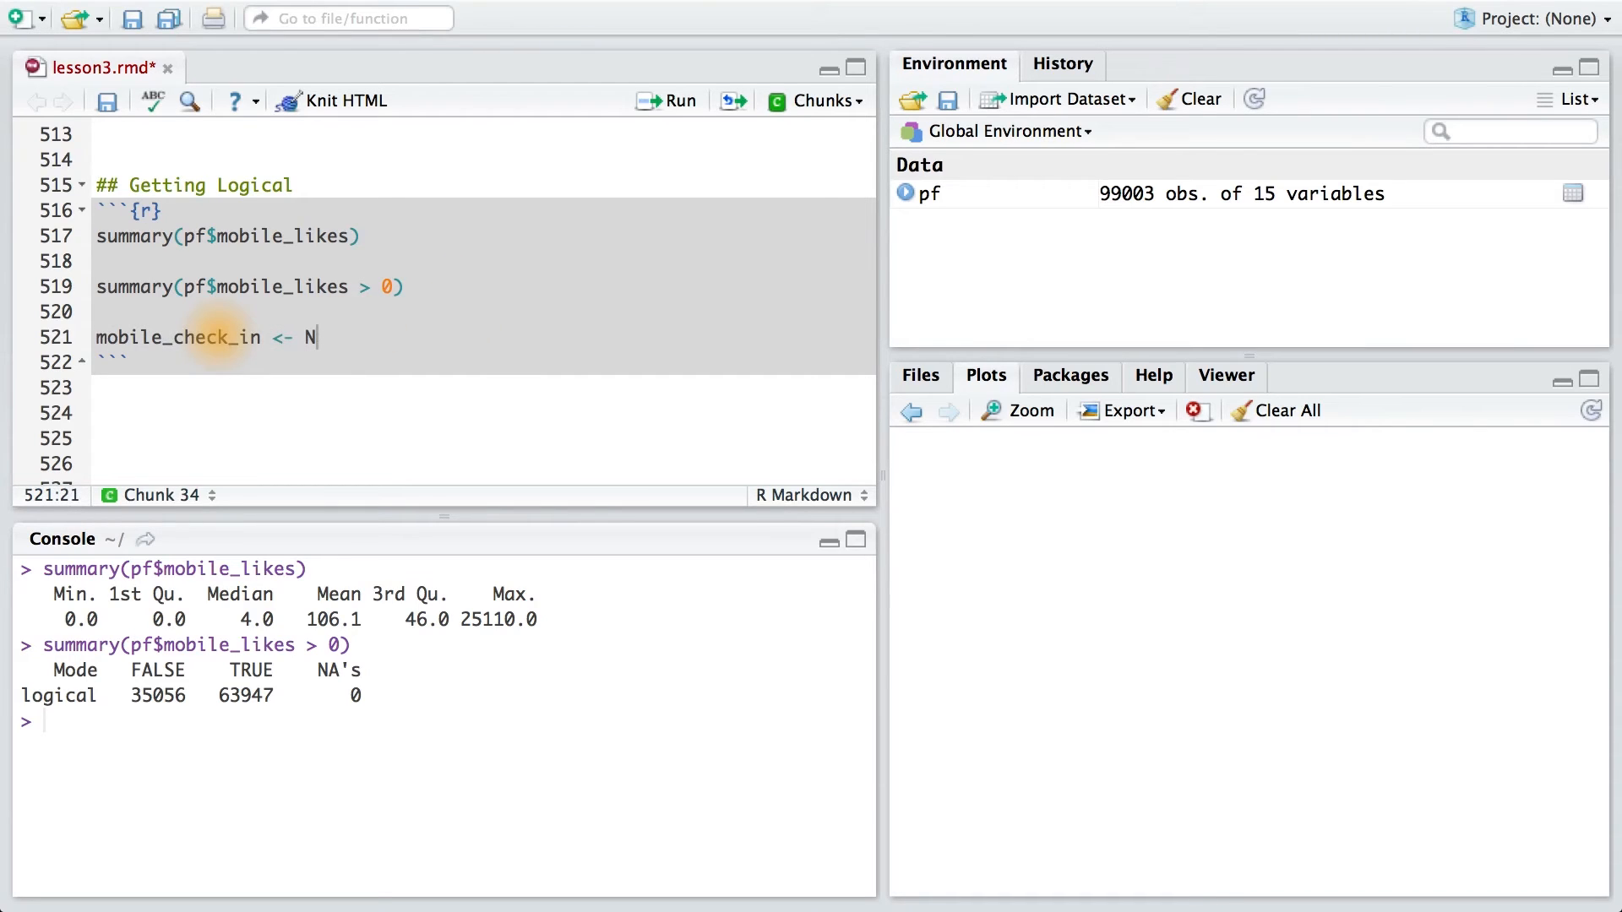
{"action": "type", "text": "A"}
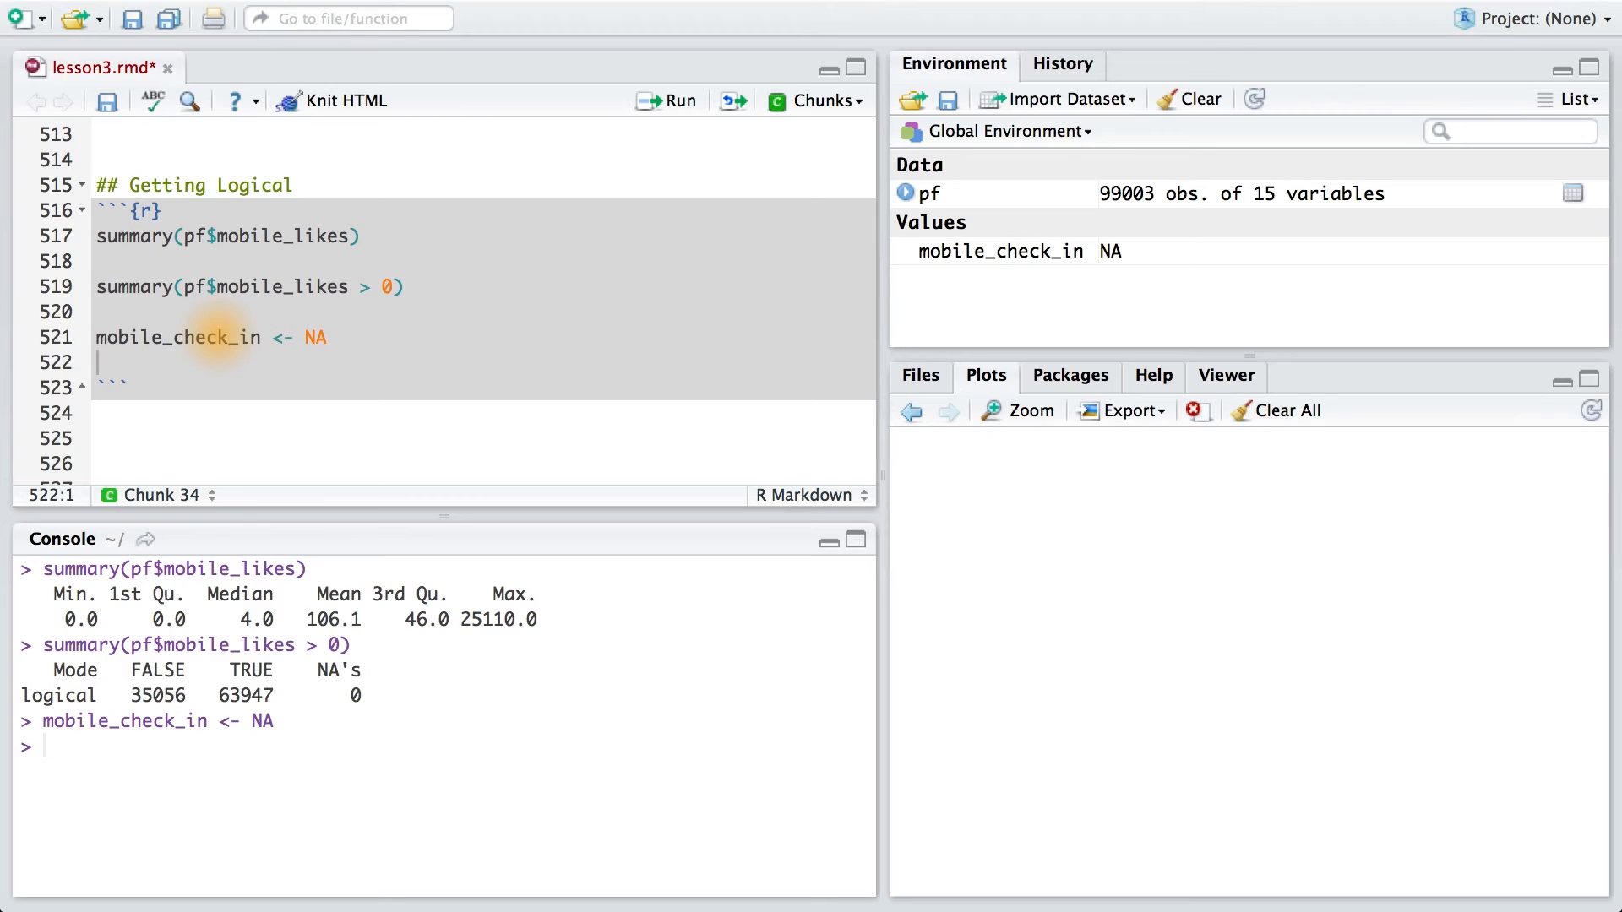
{"action": "type", "text": "pf$mobile_check_in <- ifelse(pf$mobile_likes > 0, )"}
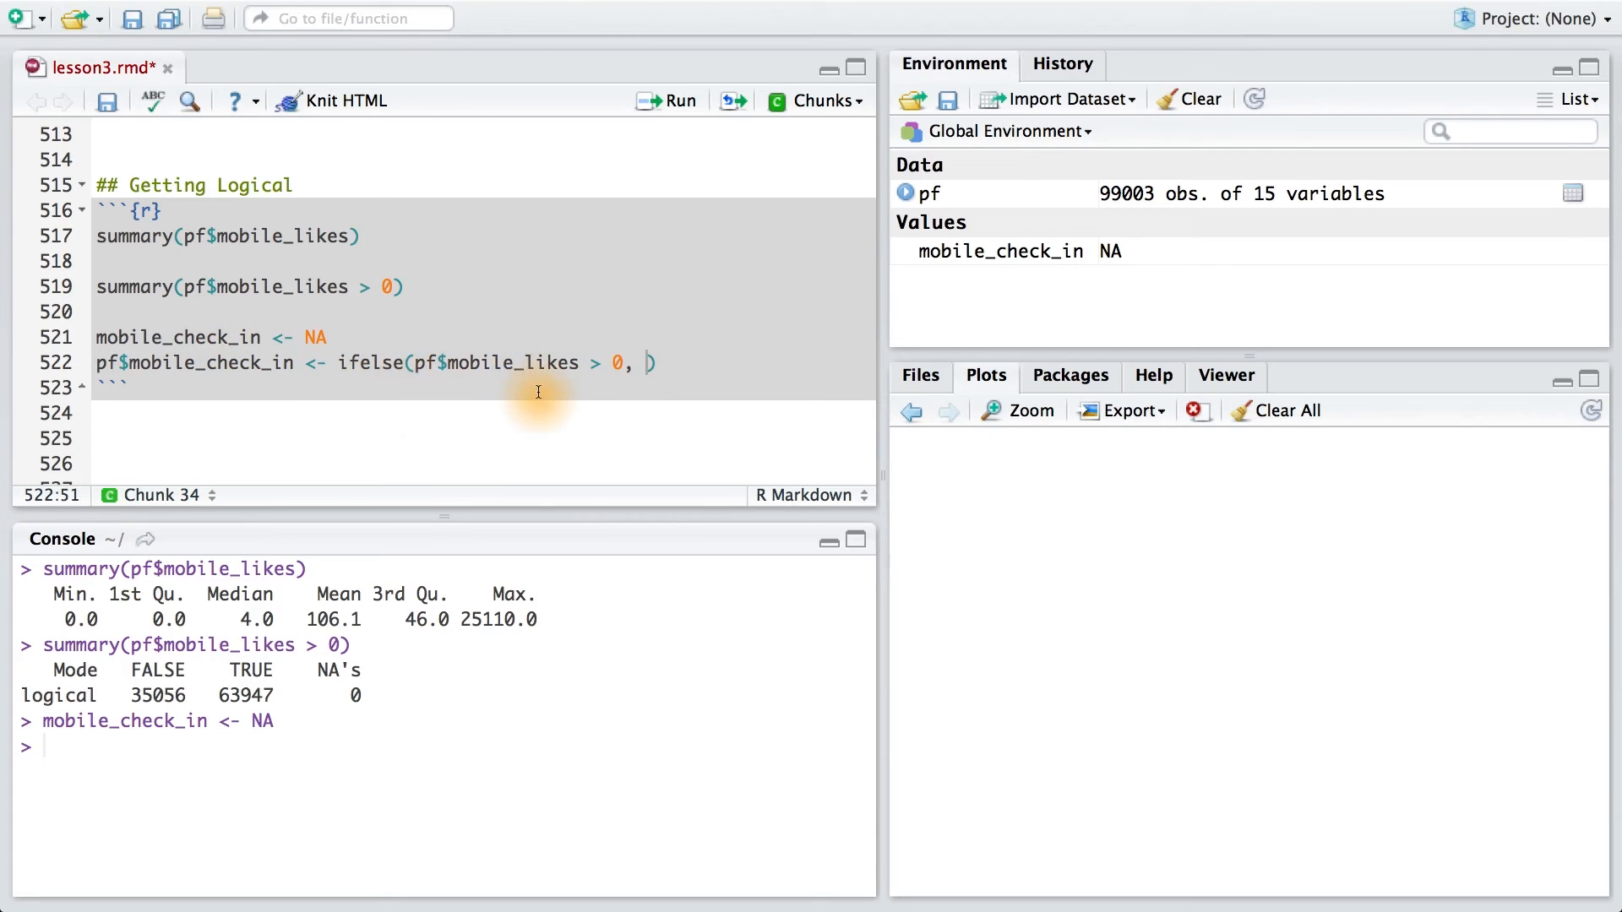
{"action": "type", "text": "1"}
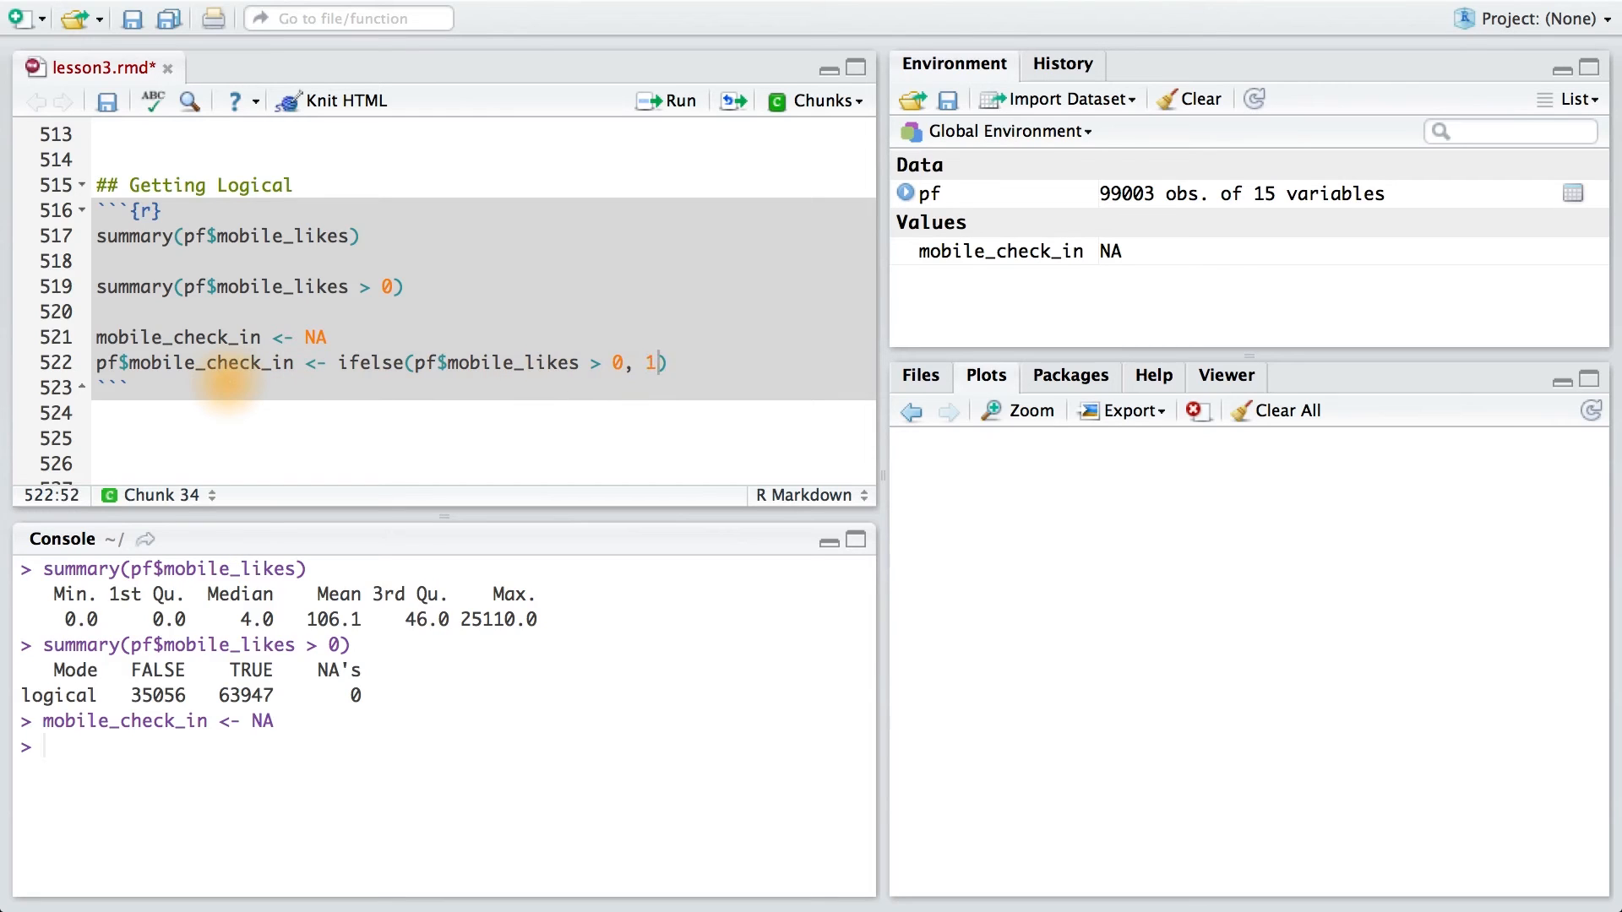
{"action": "type", "text": ", 0"}
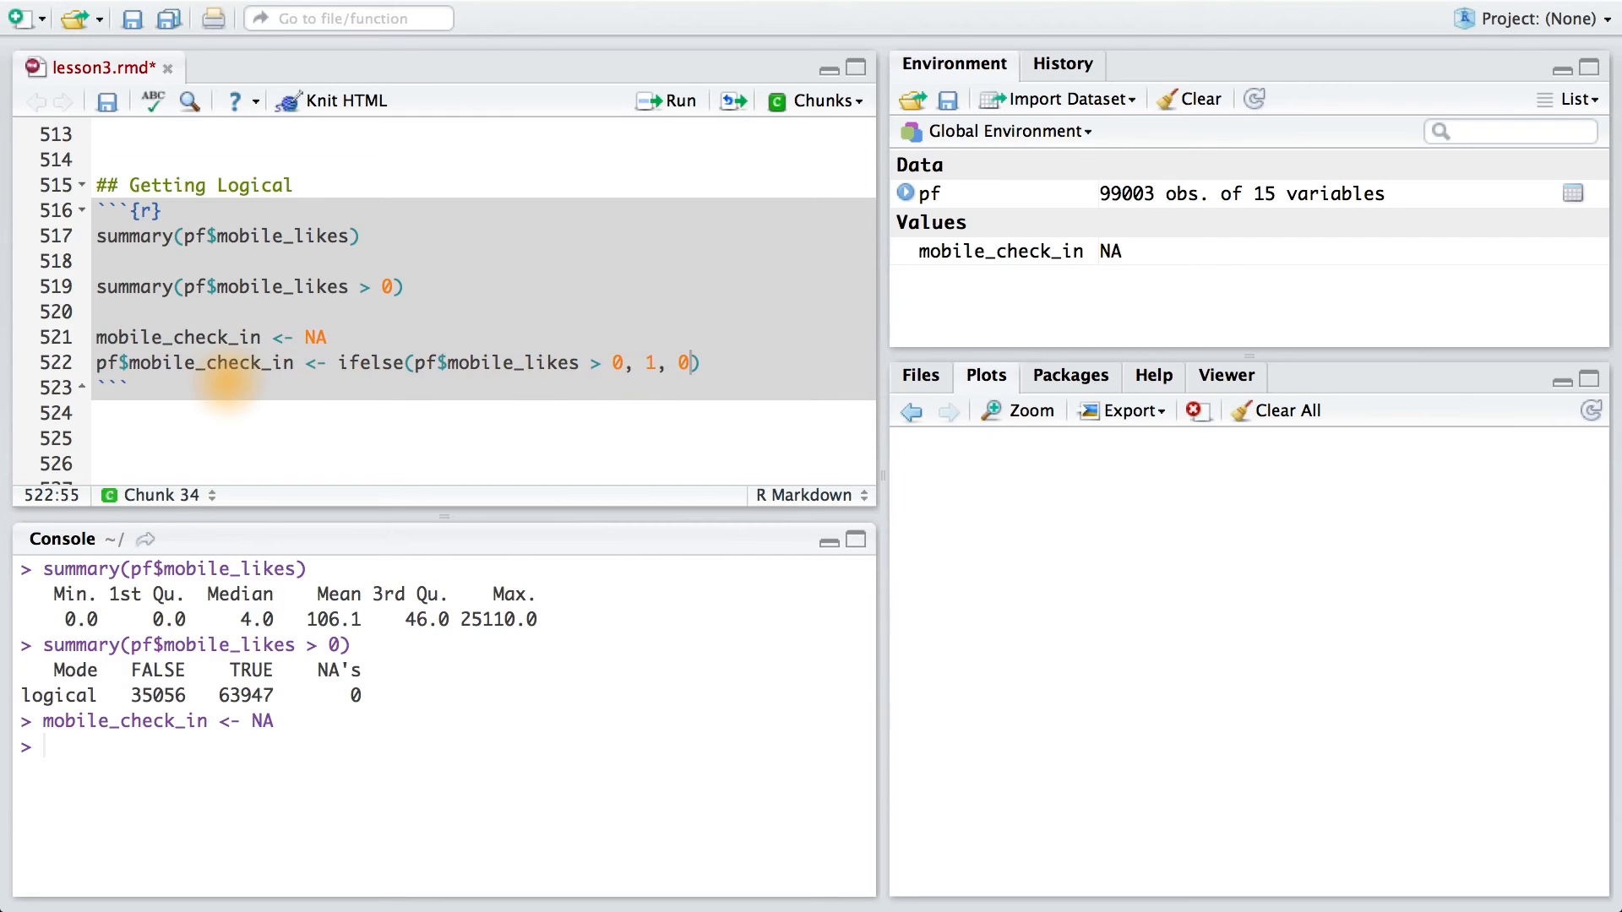
{"action": "type", "text": "pf$mobile_check_in <- factor(pf$mobile_check_in)"}
{"action": "left_click", "coordinate": [474, 412]}
{"action": "type", "text": "summary(pf$mobile_check_in)"}
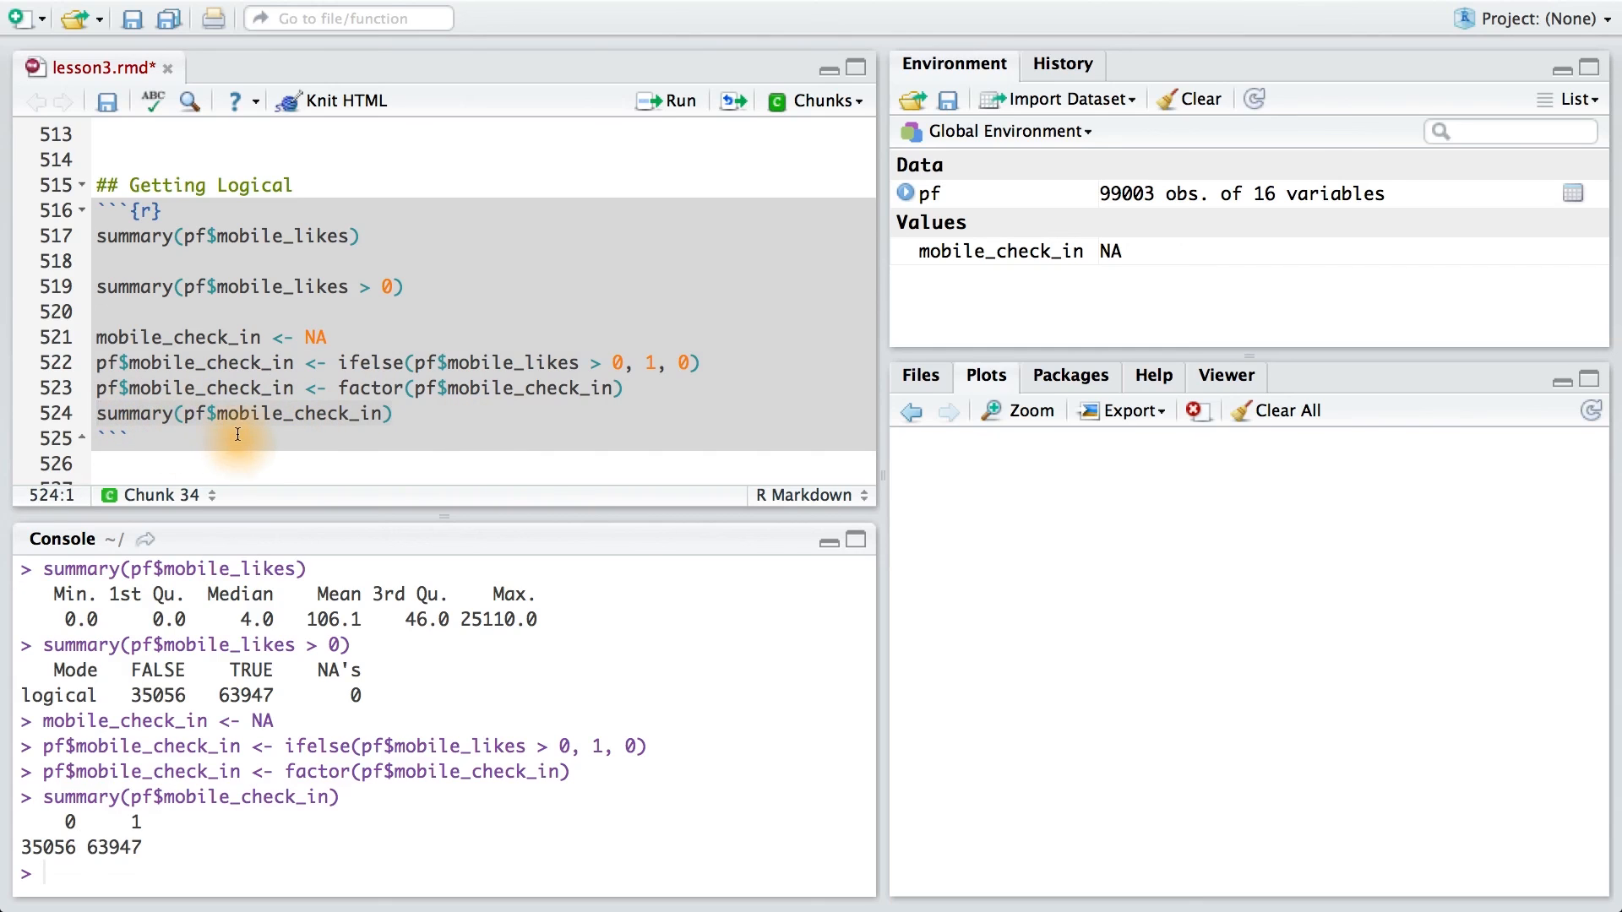
{"action": "mouse_move", "coordinate": [93, 854]}
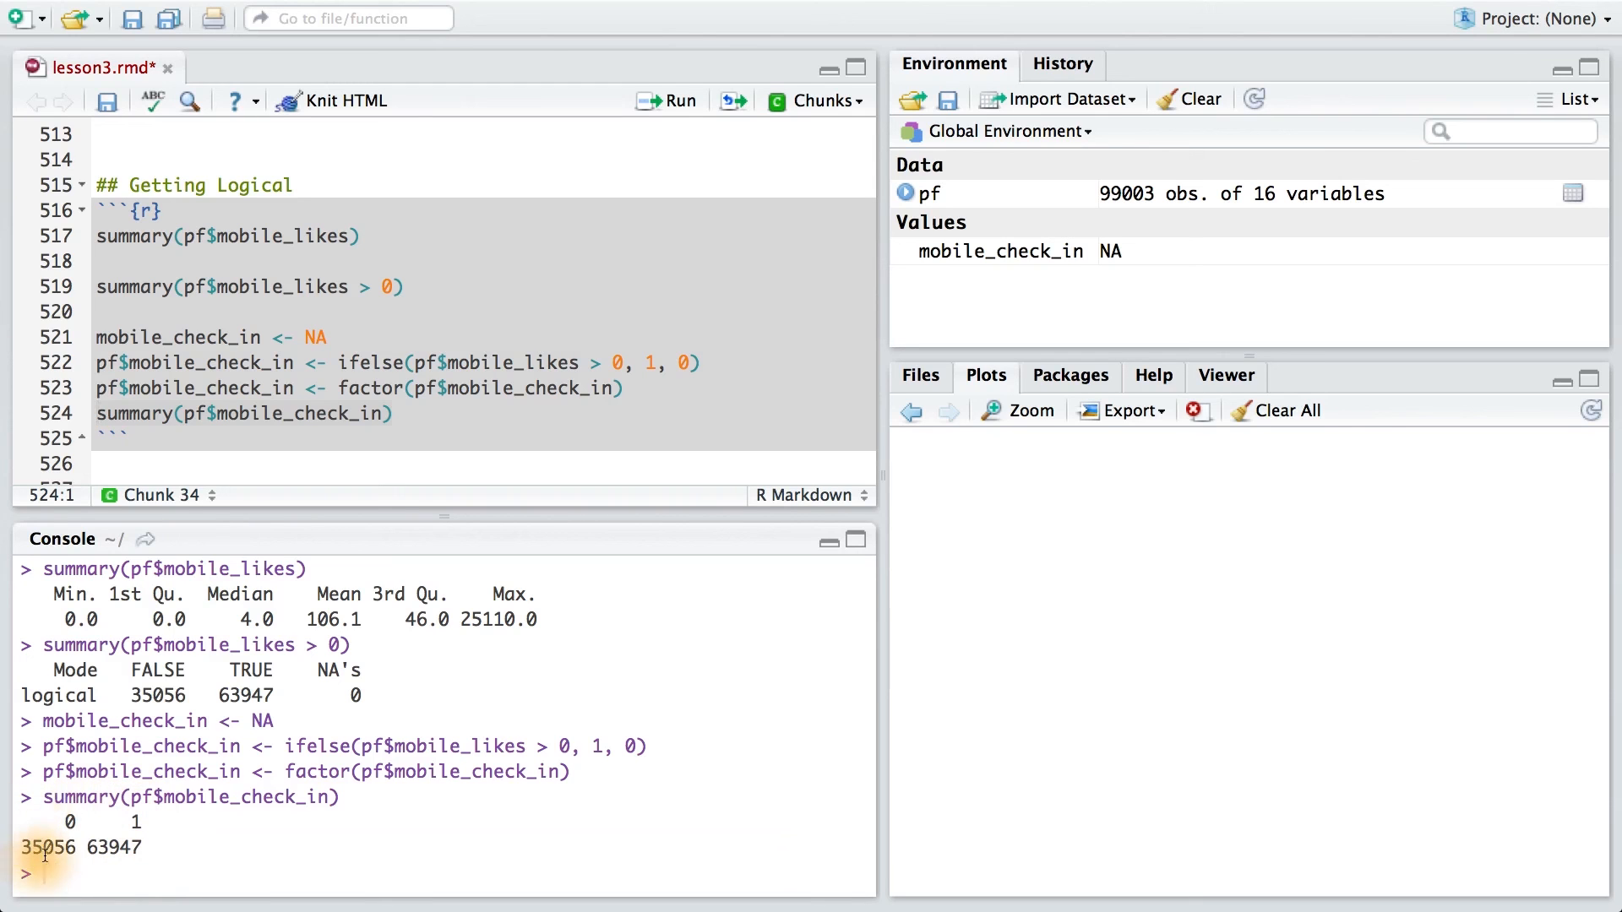
{"action": "type", "text": "What percent of check in using mobile?"}
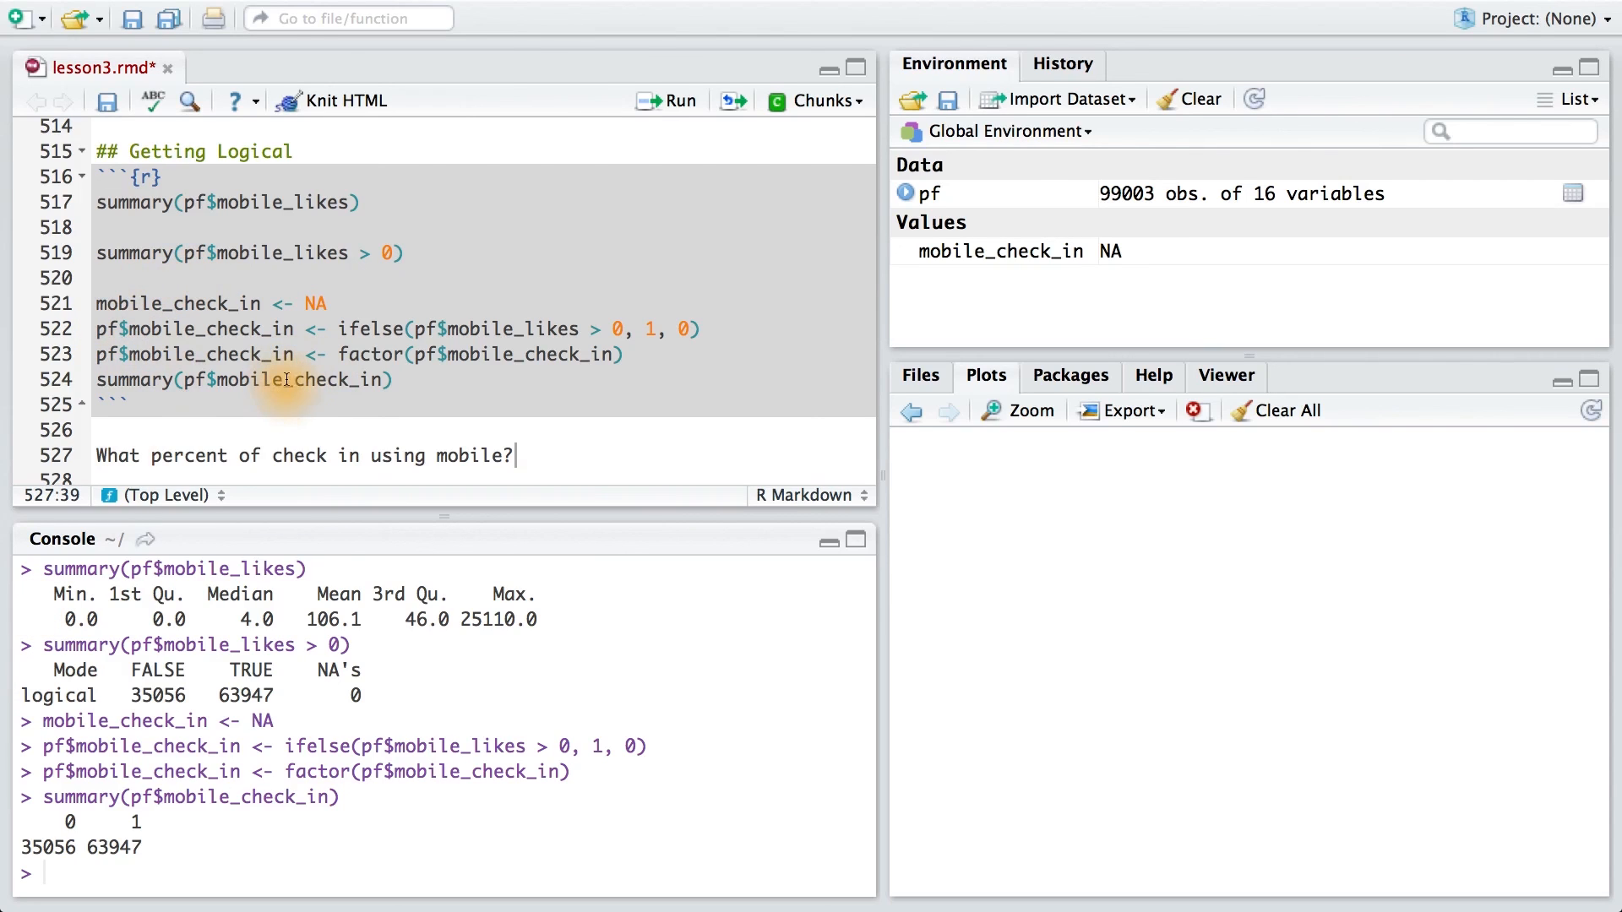
{"action": "mouse_move", "coordinate": [132, 869]}
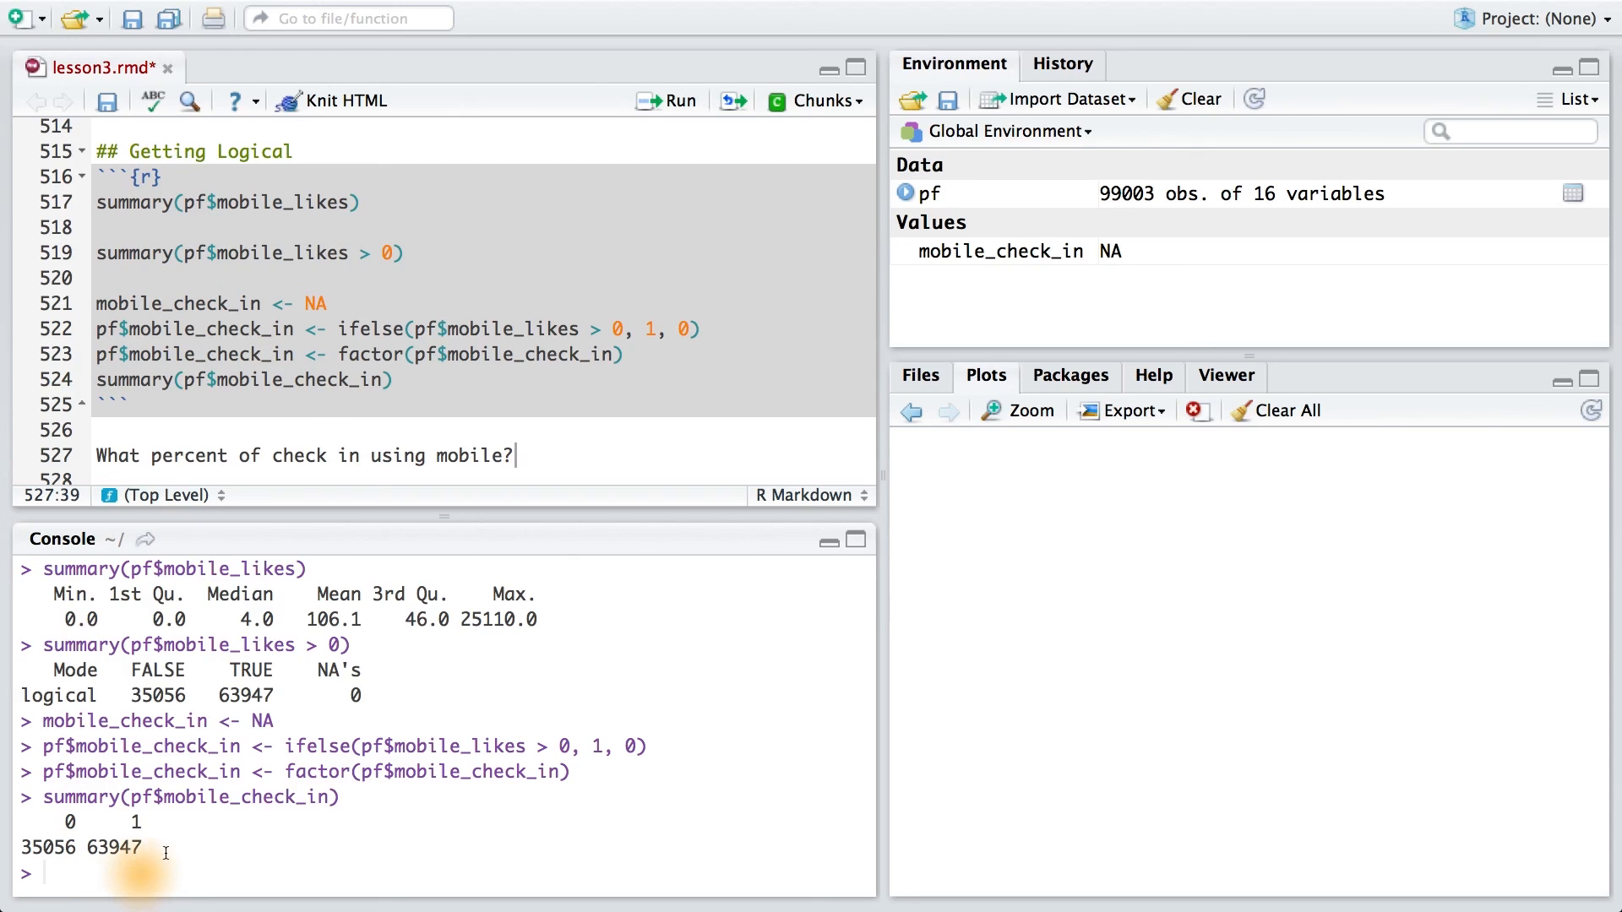
{"action": "mouse_move", "coordinate": [537, 455]}
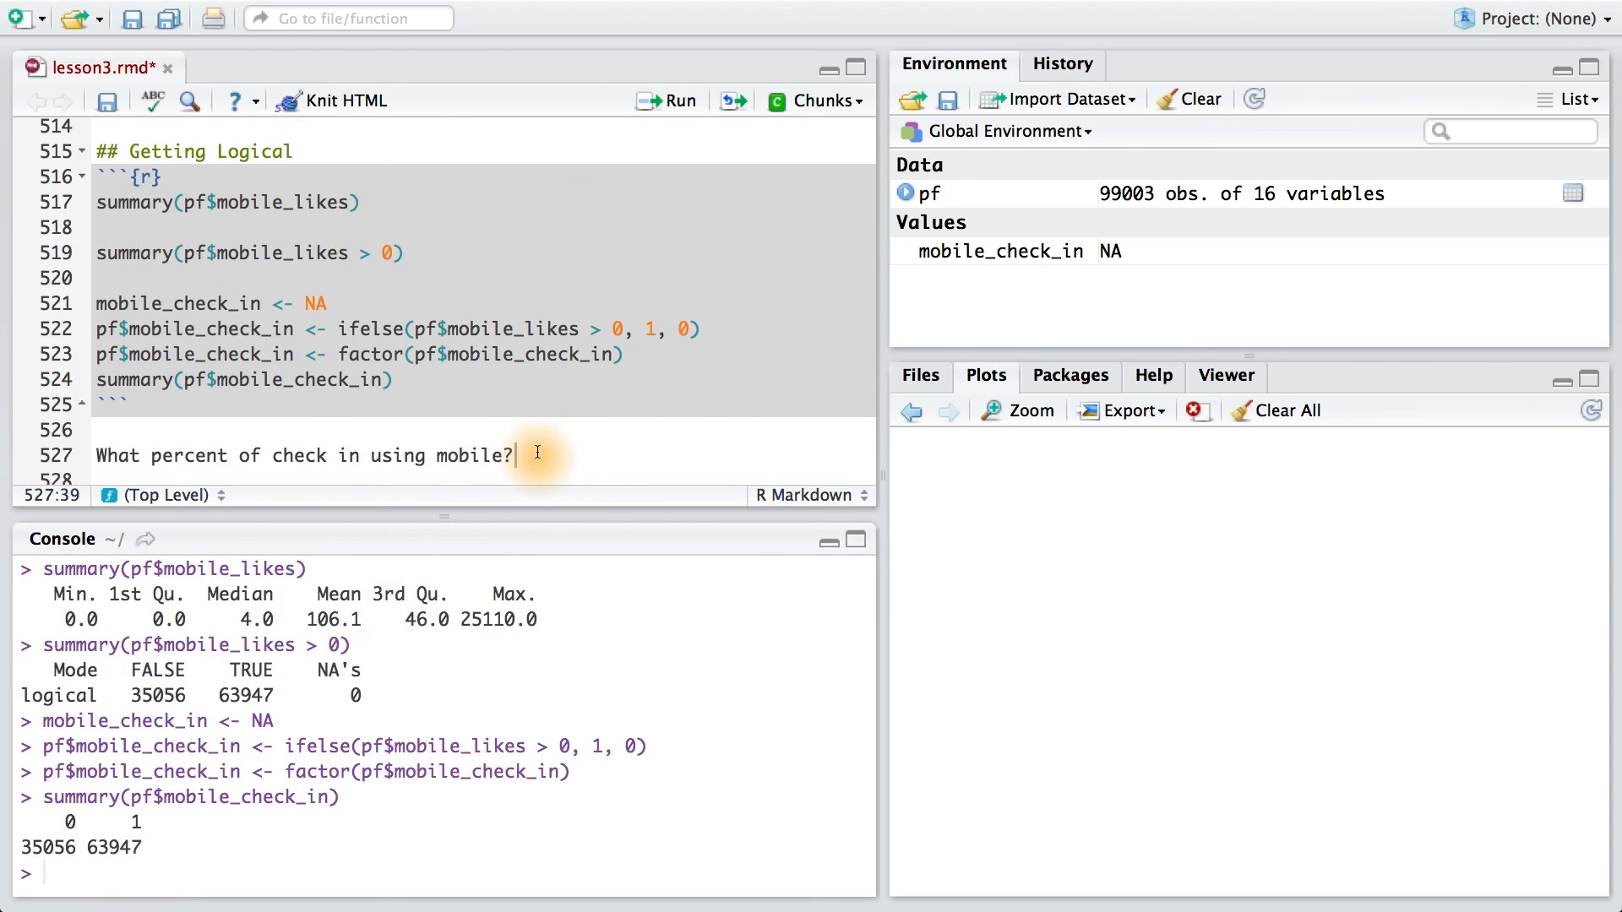